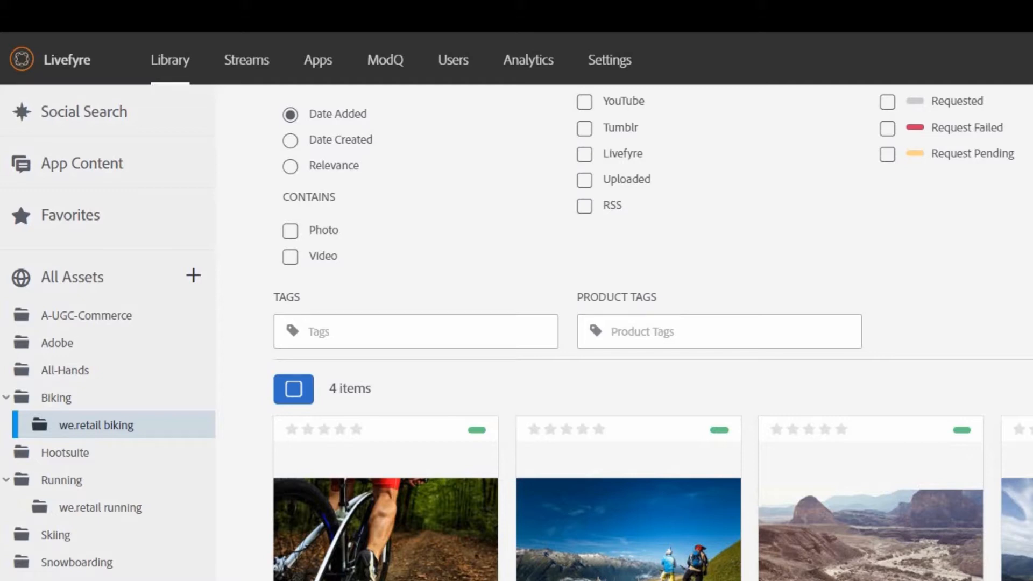
Scroll through the We.Retail page in the AEM Sites targeting editor
scroll(down, 3)
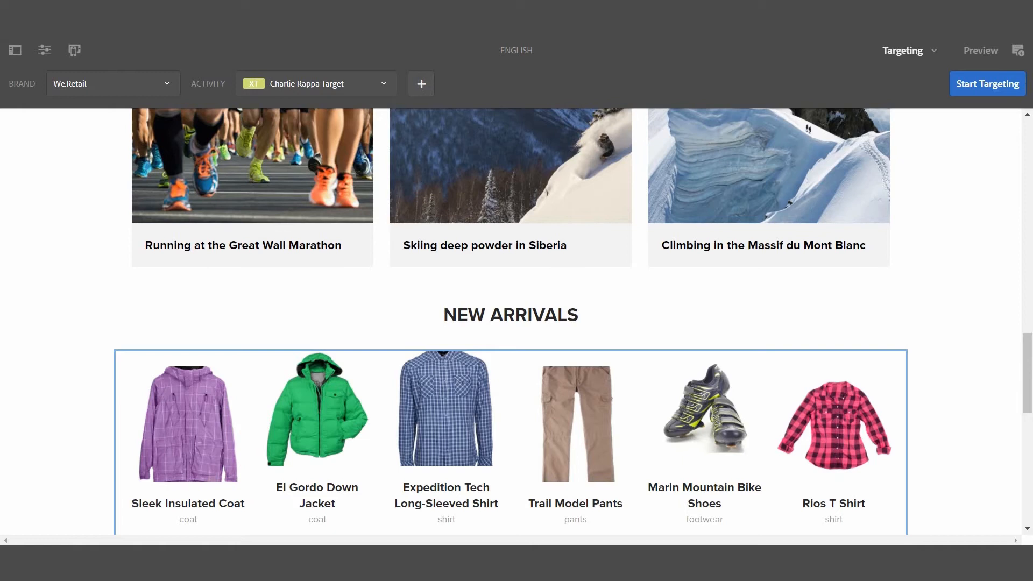
scroll(down, 3)
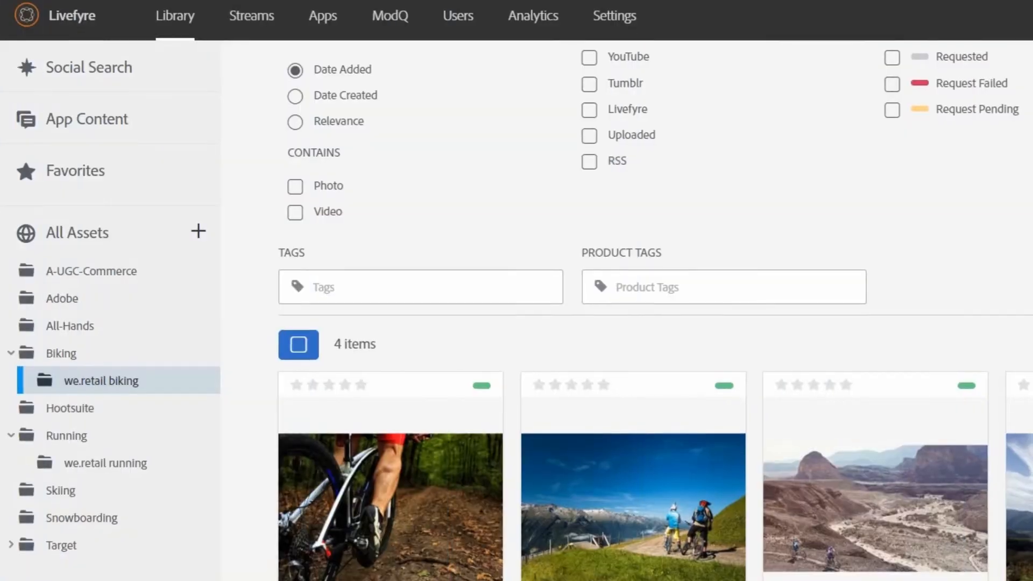
Scroll the Livefyre library's we.retail biking folder to view its four photos
scroll(down, 3)
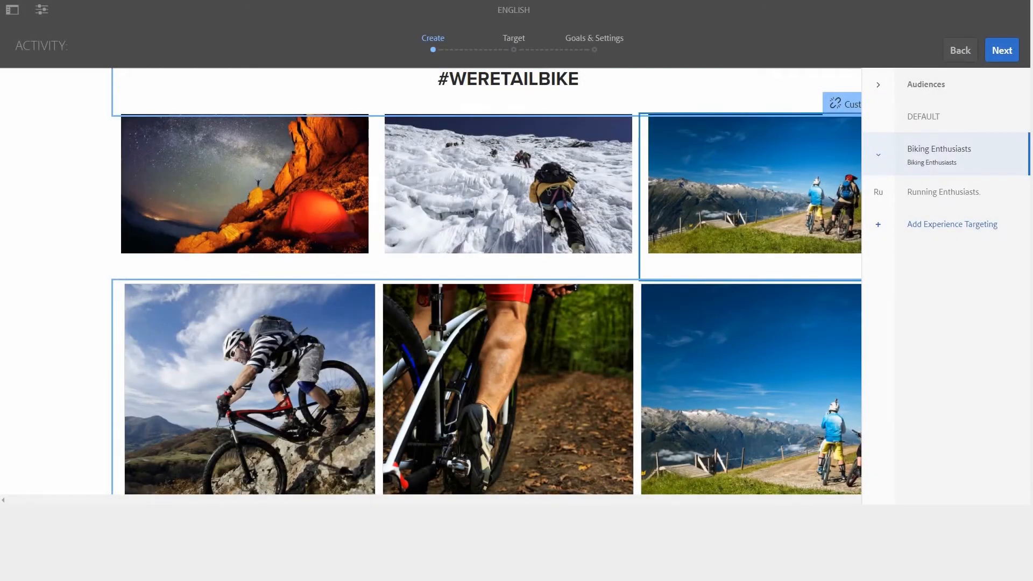
mouse_move(938, 155)
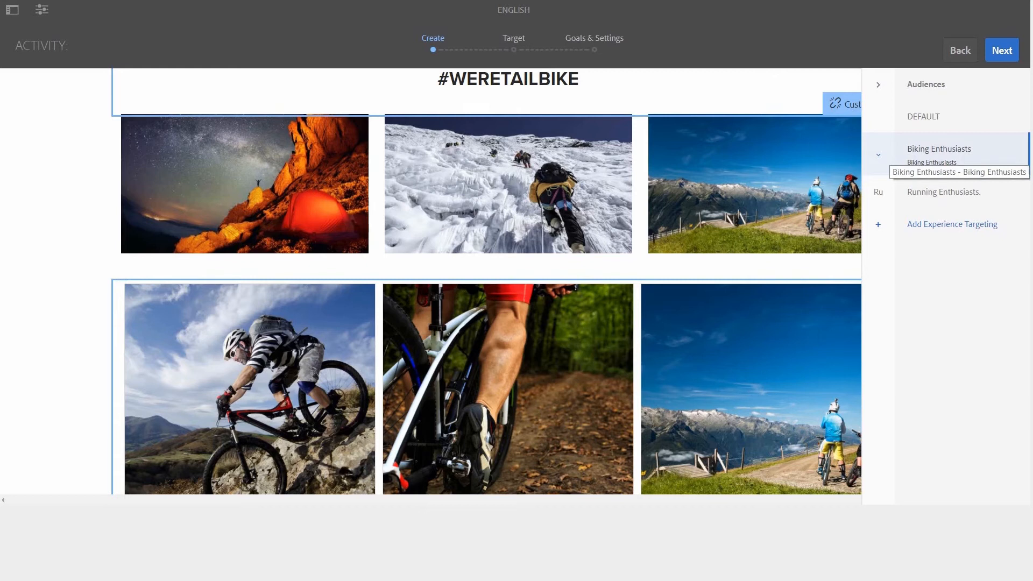
mouse_move(944, 191)
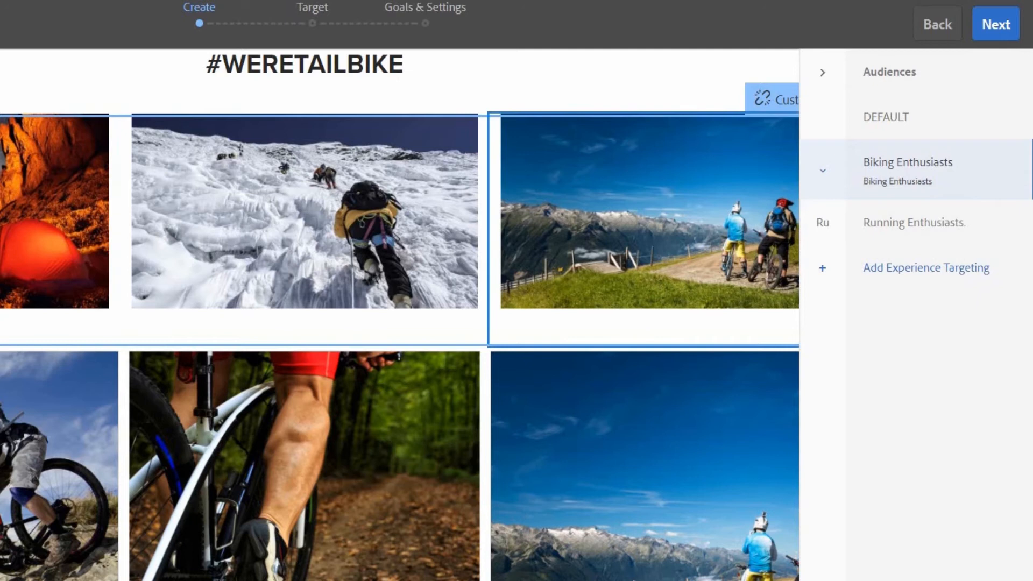
mouse_move(906, 171)
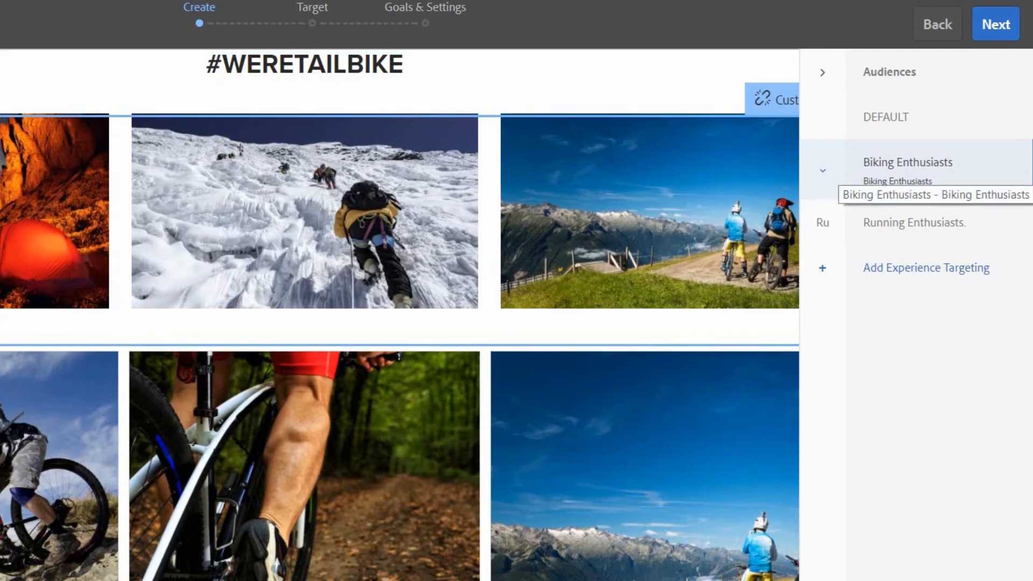
mouse_move(915, 222)
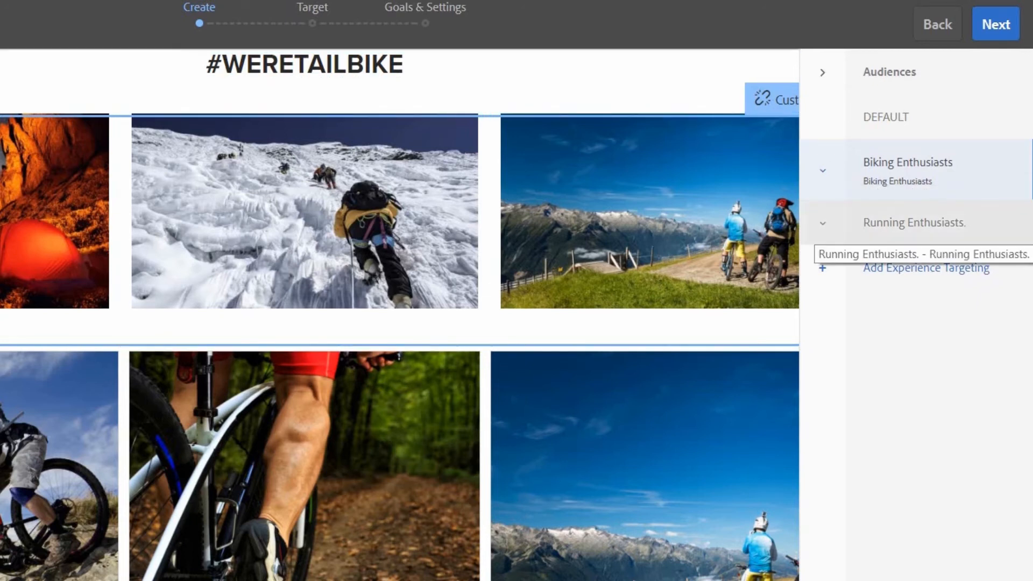
Expand the Biking Enthusiasts audience to show its #WERETAILBIKE photo mosaic
click(914, 223)
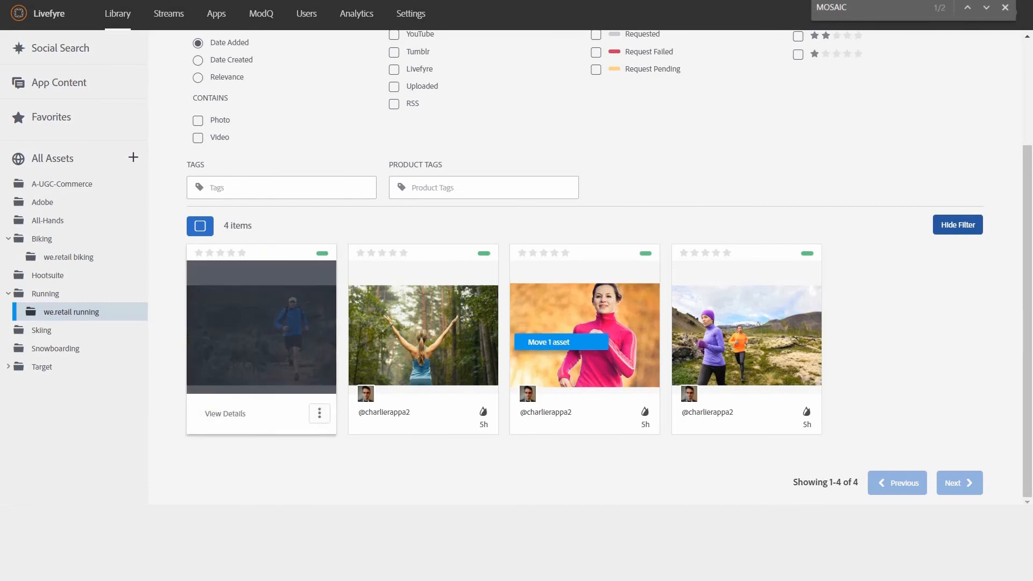
Choose an app in the Publish to app dialog for the first we.retail running photo
click(297, 226)
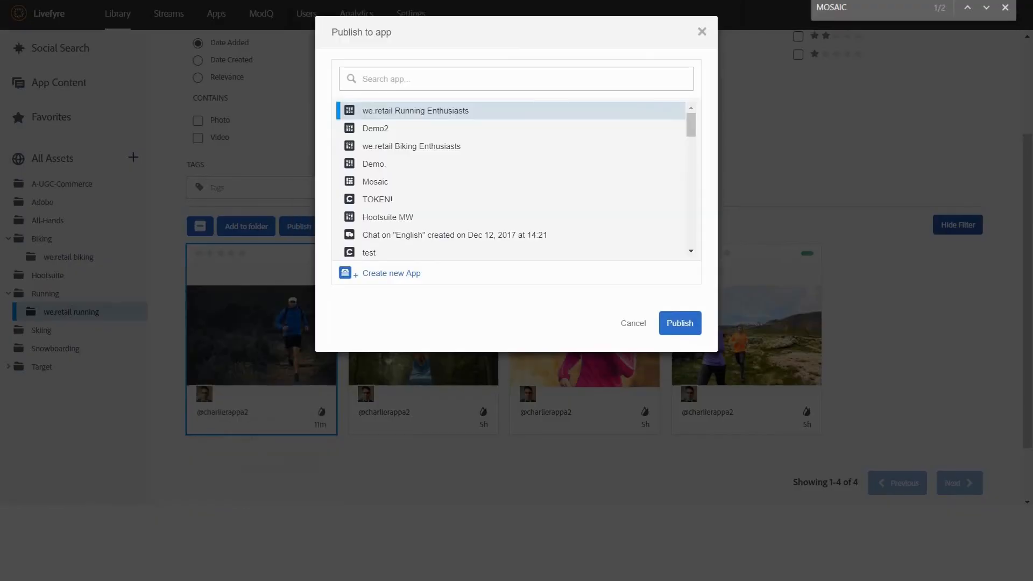